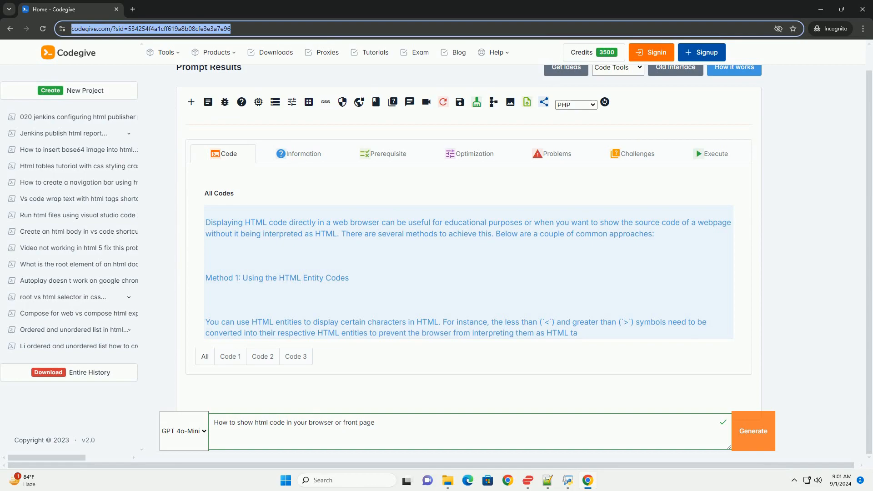
pyautogui.scroll(-3)
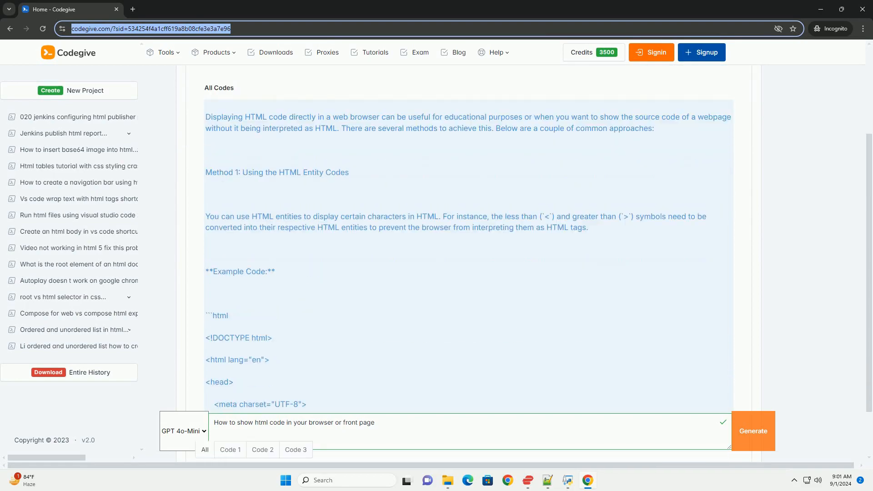
pyautogui.scroll(-3)
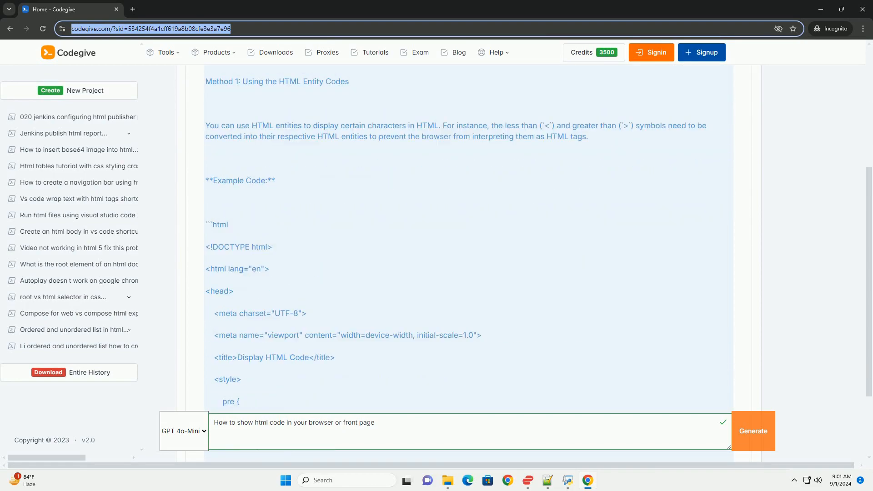
pyautogui.scroll(-3)
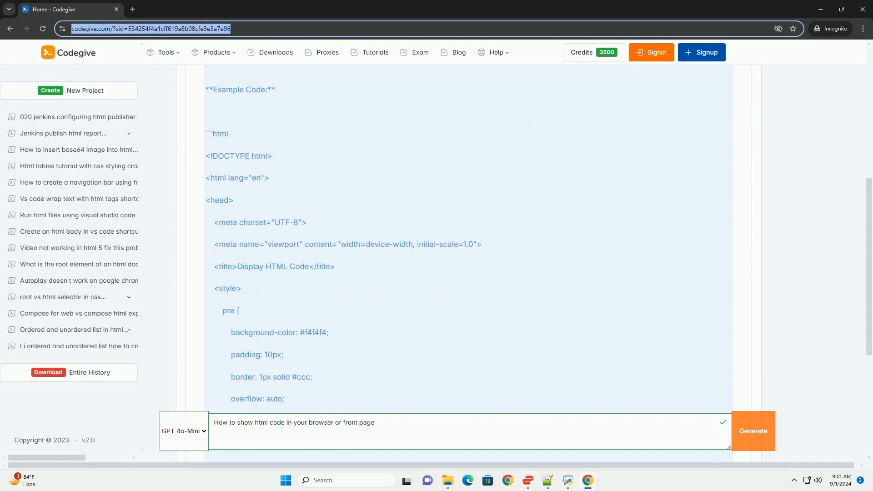
pyautogui.scroll(-3)
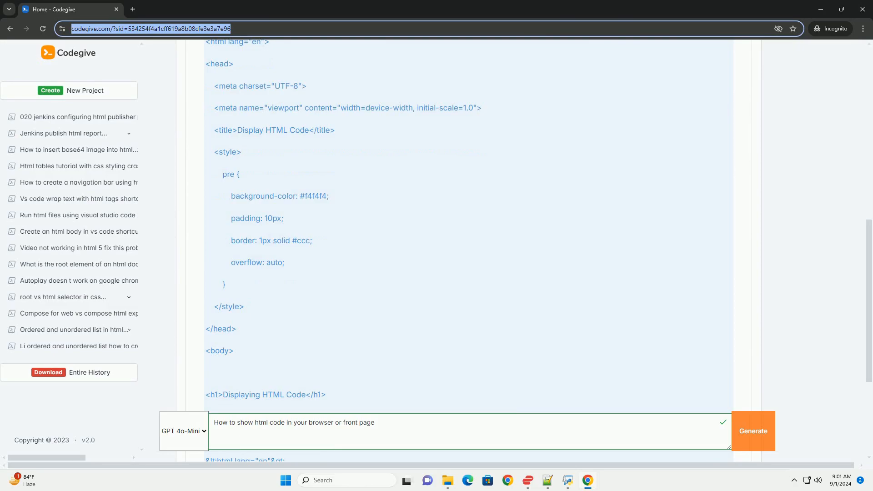
pyautogui.scroll(-3)
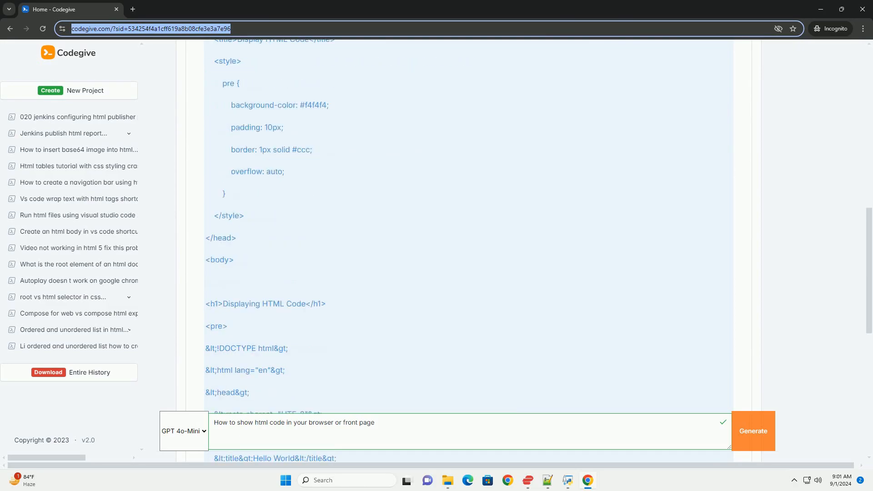
pyautogui.scroll(-3)
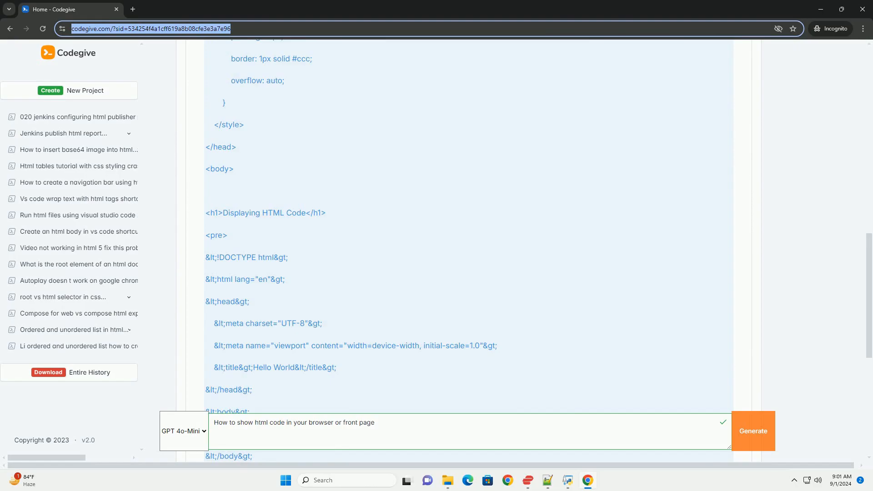
pyautogui.scroll(-3)
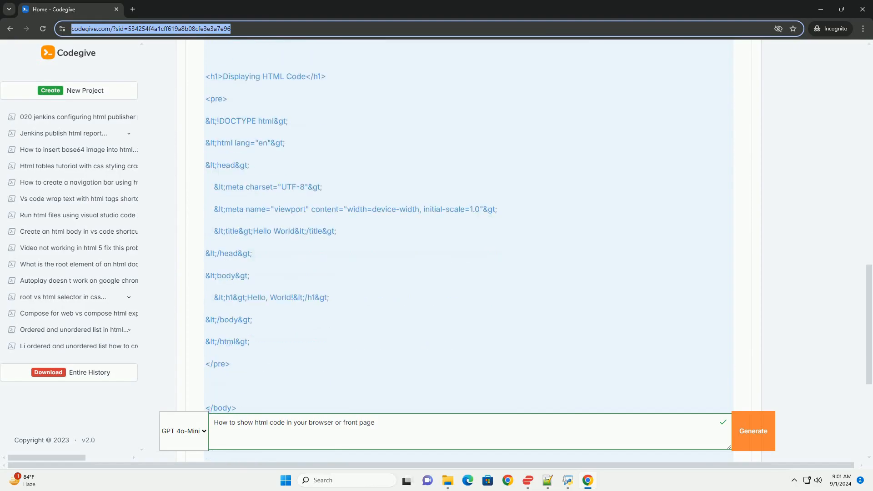
pyautogui.scroll(-3)
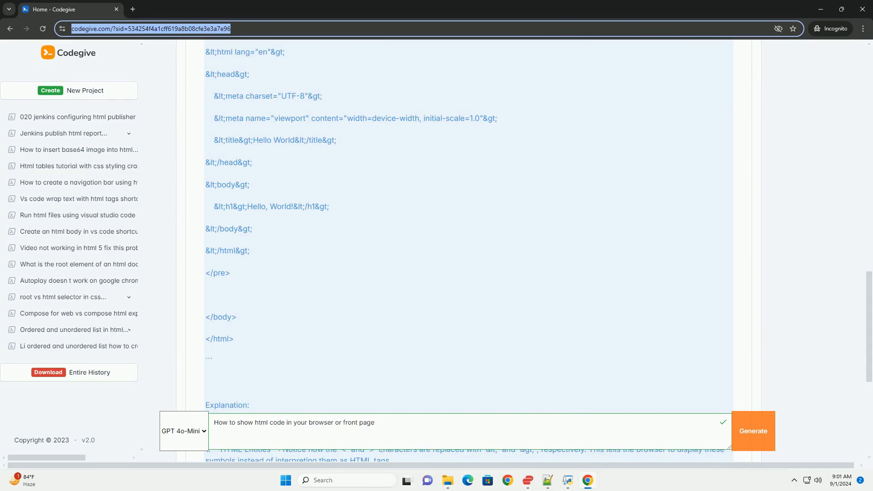
pyautogui.scroll(-3)
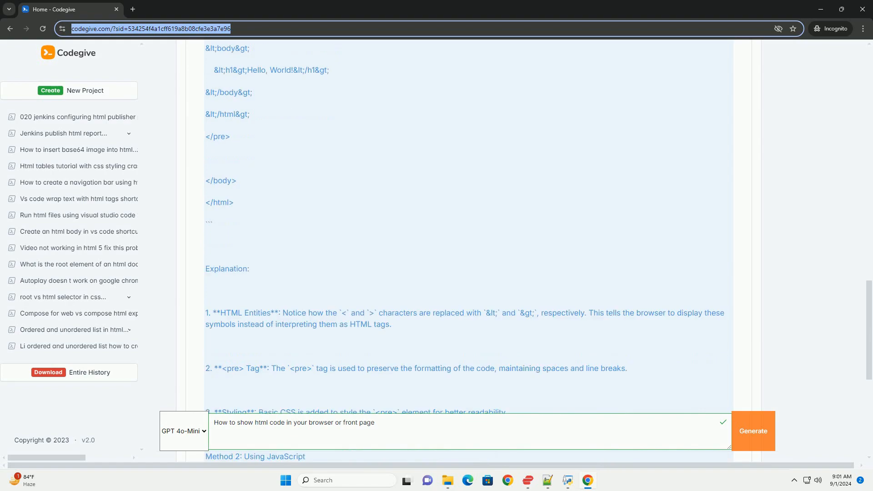
pyautogui.scroll(-3)
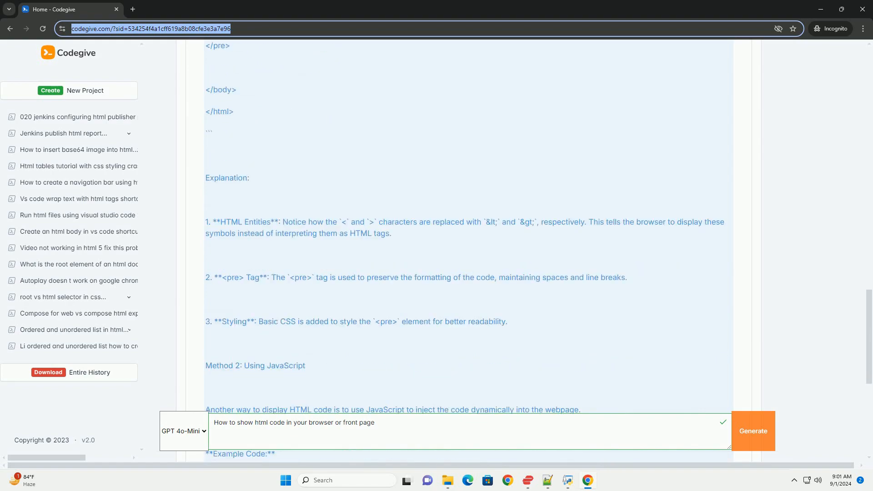
pyautogui.scroll(-3)
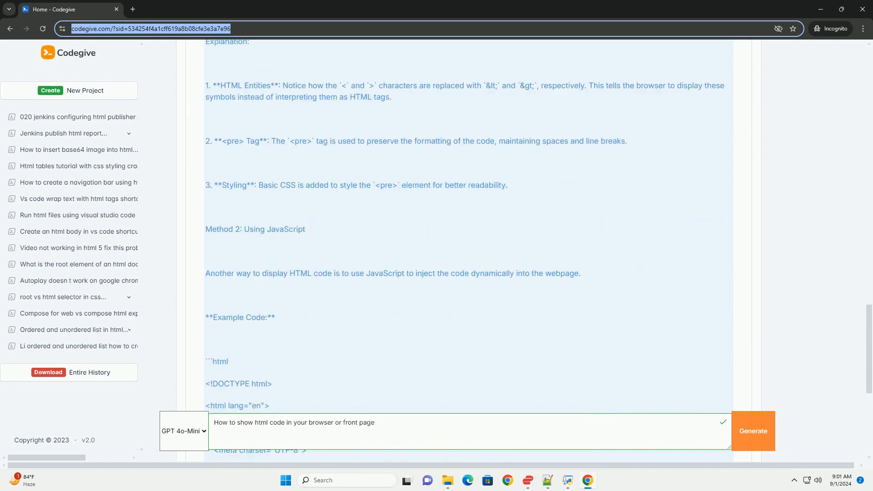
pyautogui.scroll(-3)
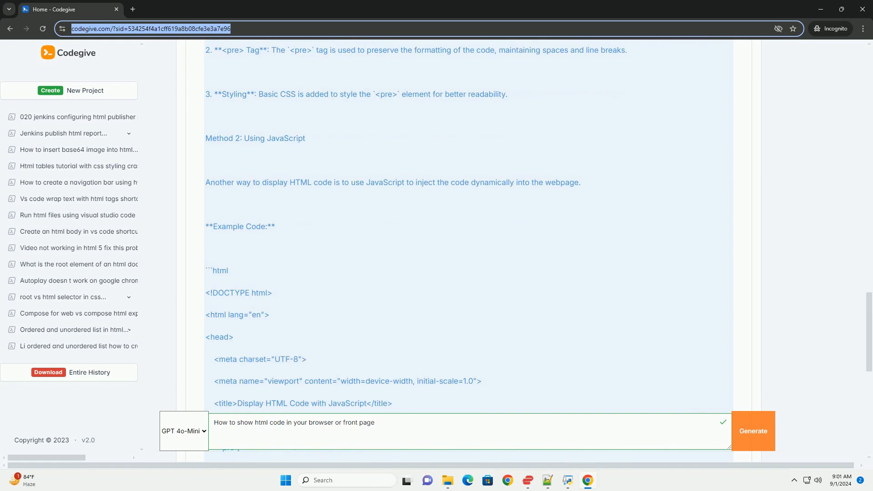
pyautogui.scroll(-3)
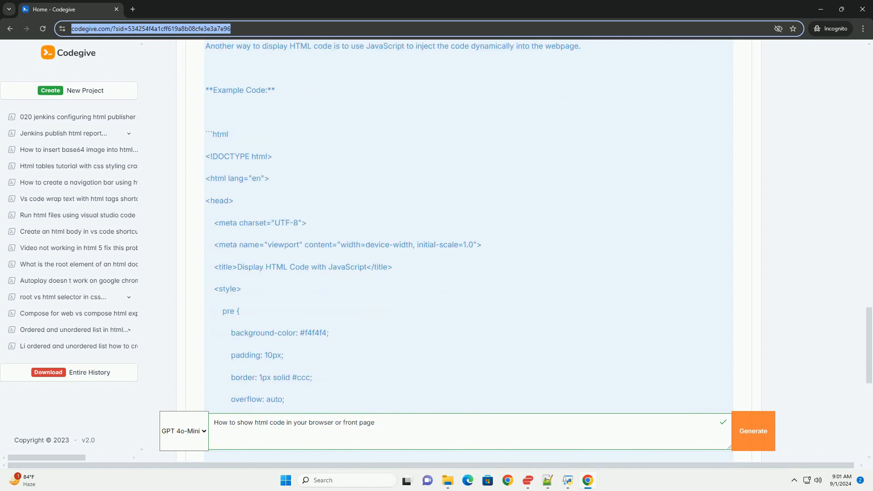
pyautogui.scroll(-3)
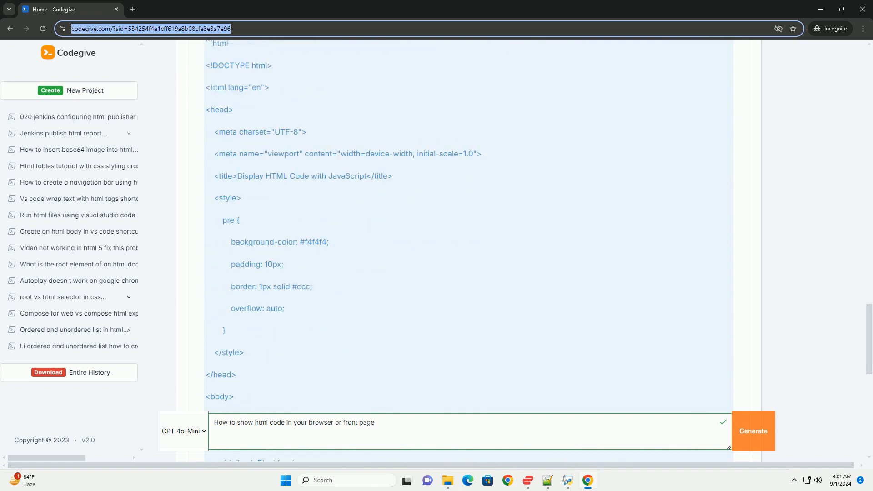
pyautogui.scroll(-3)
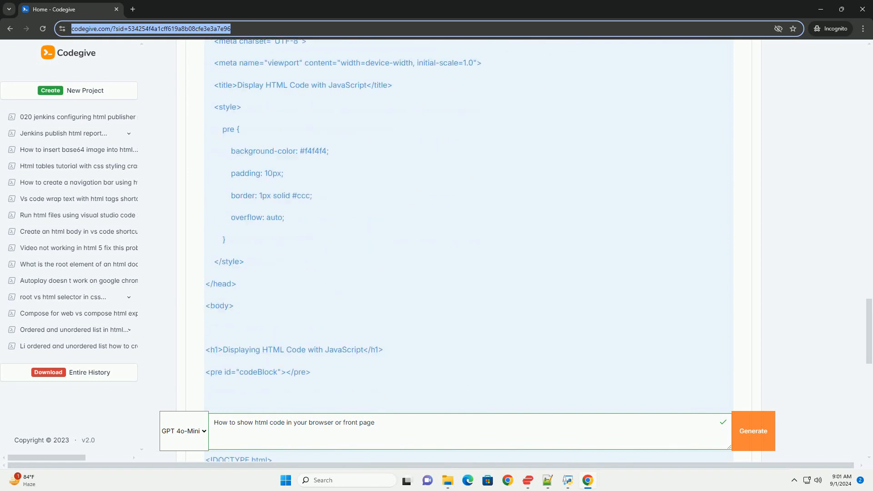
pyautogui.scroll(-3)
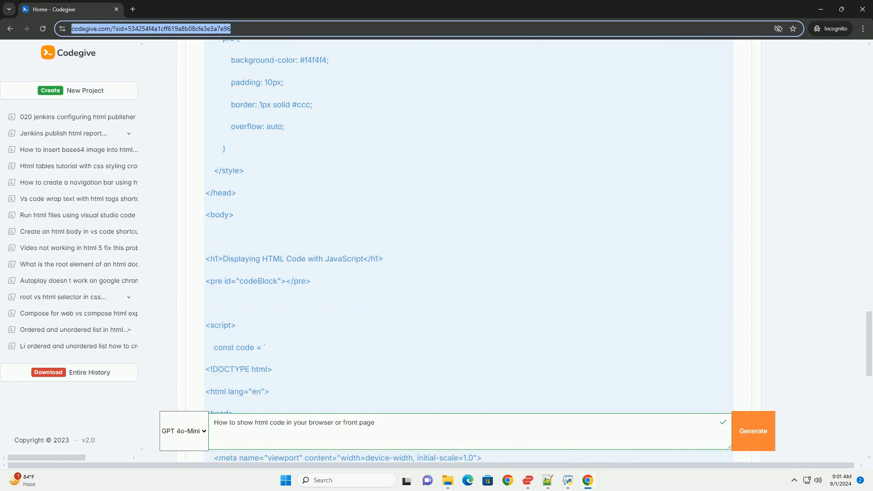
pyautogui.scroll(-3)
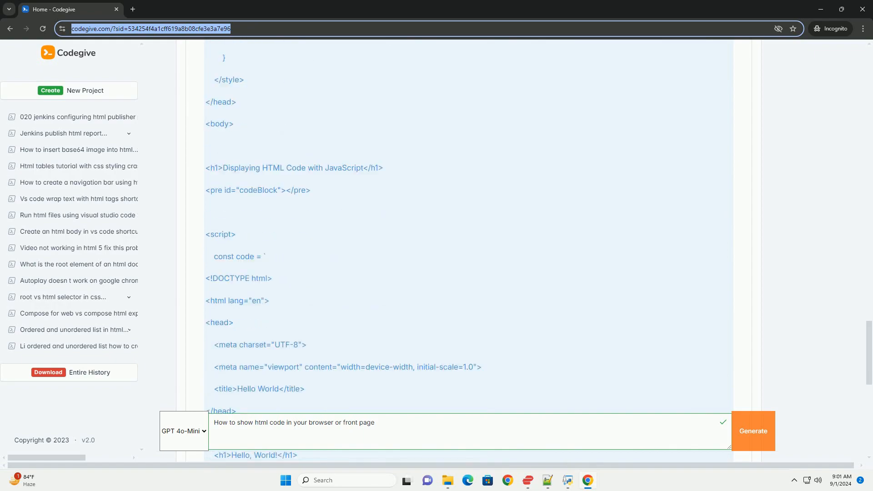
pyautogui.scroll(-3)
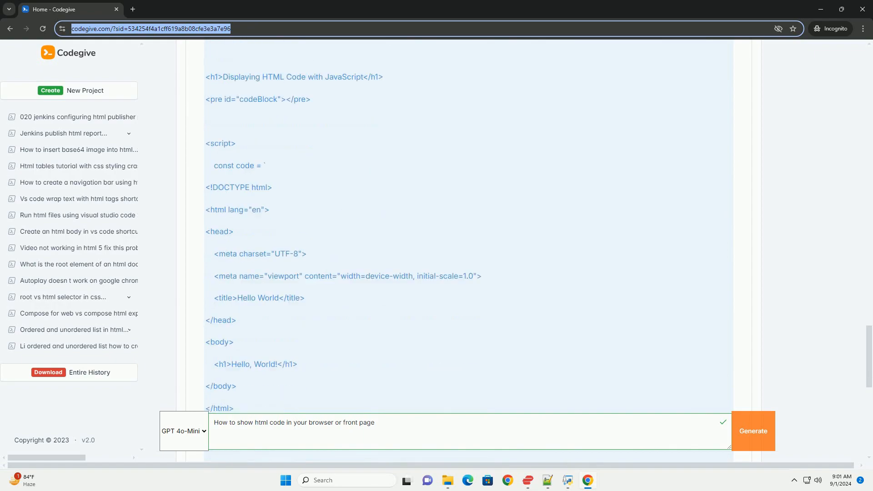
pyautogui.scroll(-3)
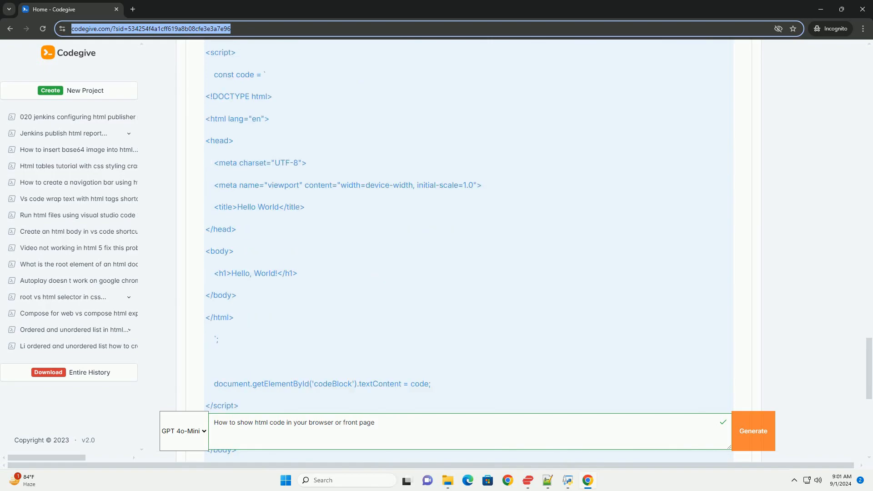
pyautogui.scroll(-3)
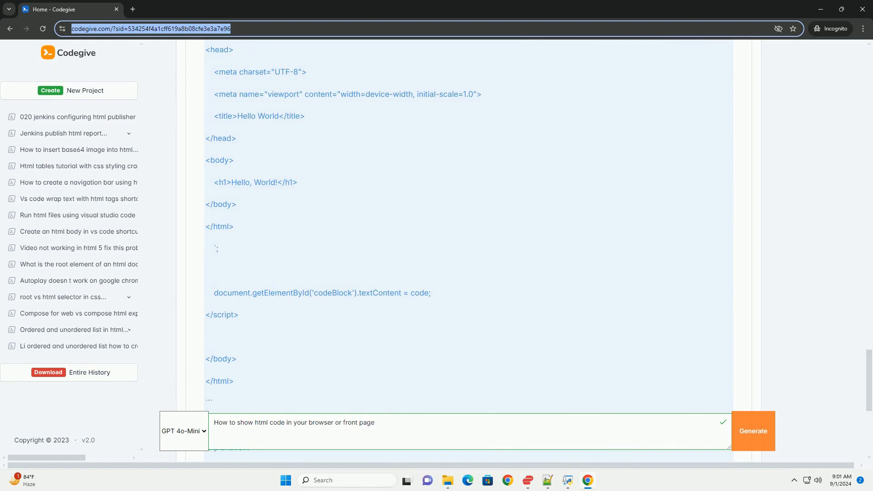